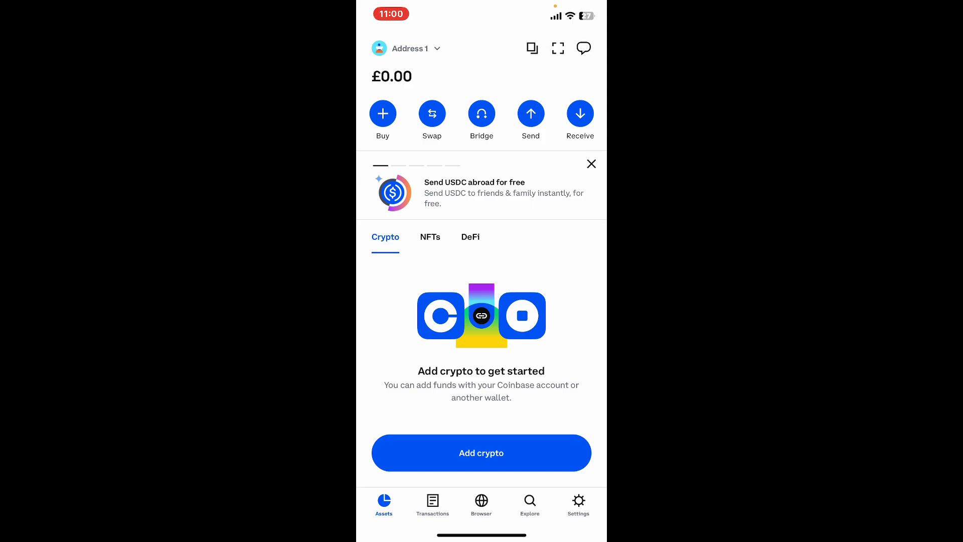
Step: Open the Coinbase Wallet Settings tab from the bottom navigation bar
{"action": "left_click", "coordinate": [577, 503]}
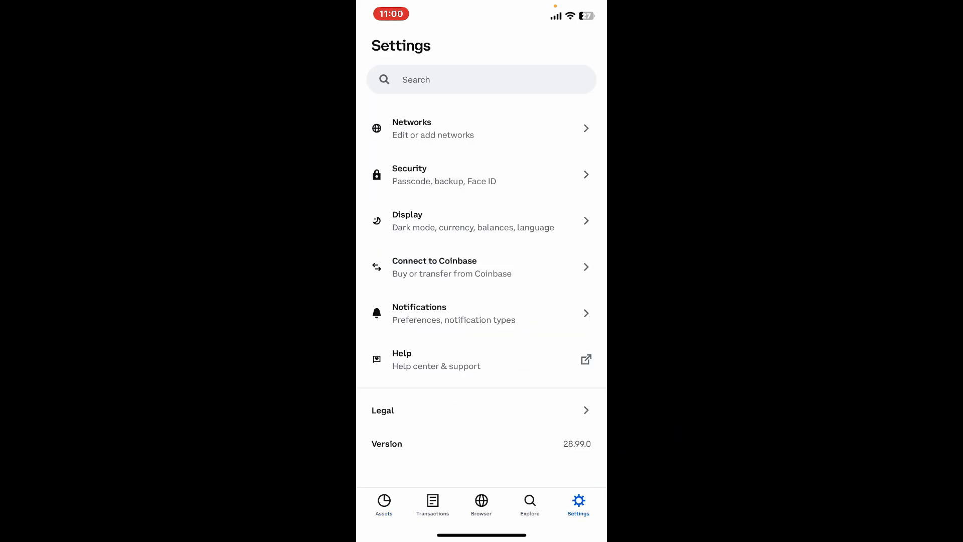
Step: Open the Address 1 wallet details and choose Recovery phrase
{"action": "scroll", "scroll_direction": "down", "scroll_amount": 3}
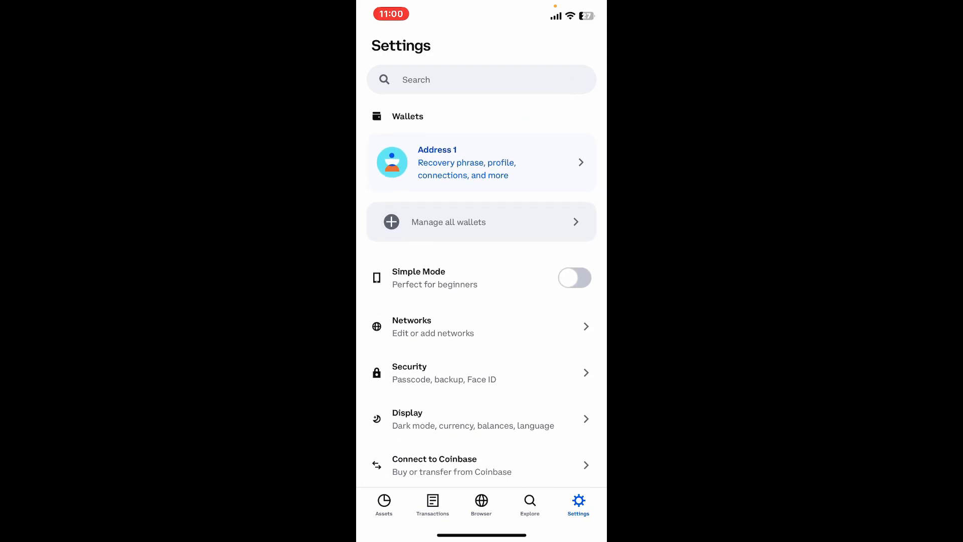
{"action": "left_click", "coordinate": [481, 162]}
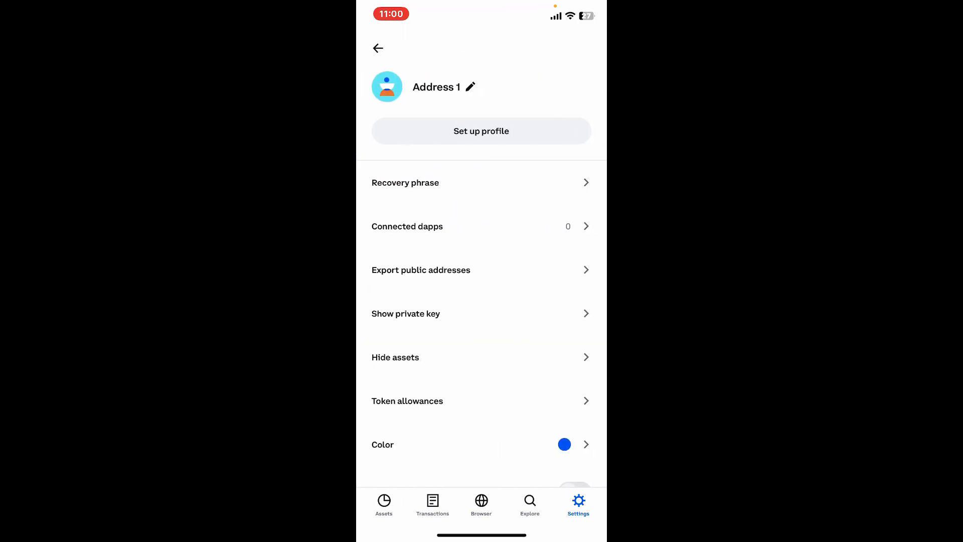
{"action": "left_click", "coordinate": [405, 183]}
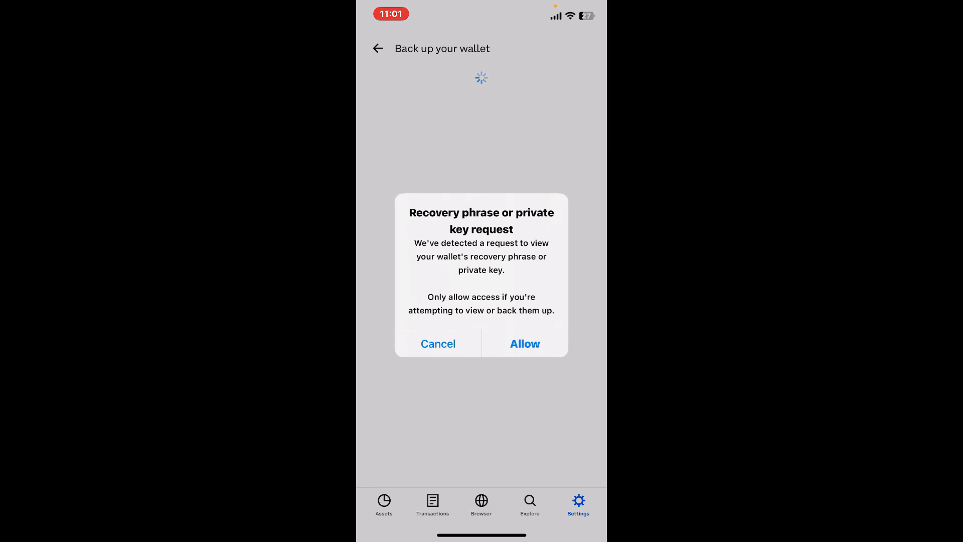
Step: Allow viewing the recovery phrase, review the iCloud backup, and return to Assets
{"action": "left_click", "coordinate": [525, 343]}
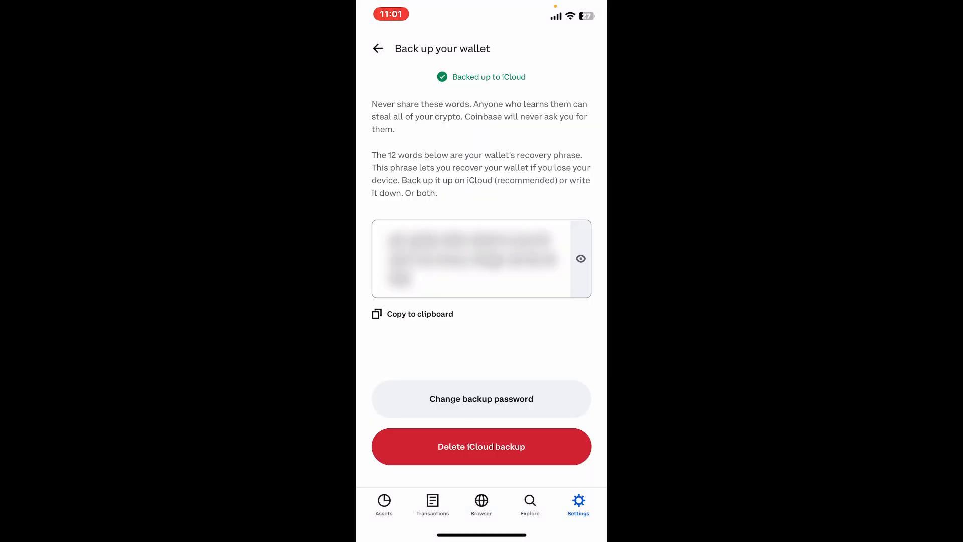
{"action": "left_click", "coordinate": [420, 313]}
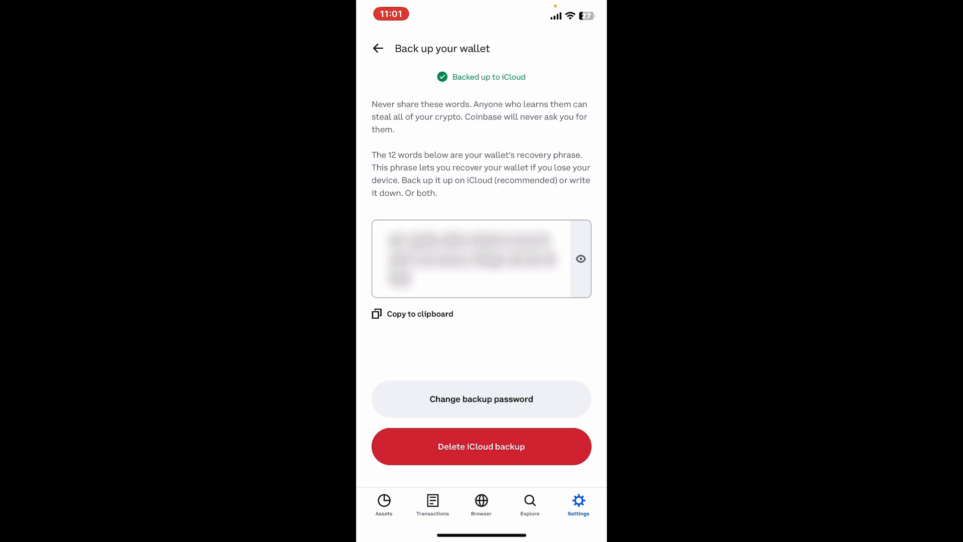
{"action": "left_click", "coordinate": [378, 49]}
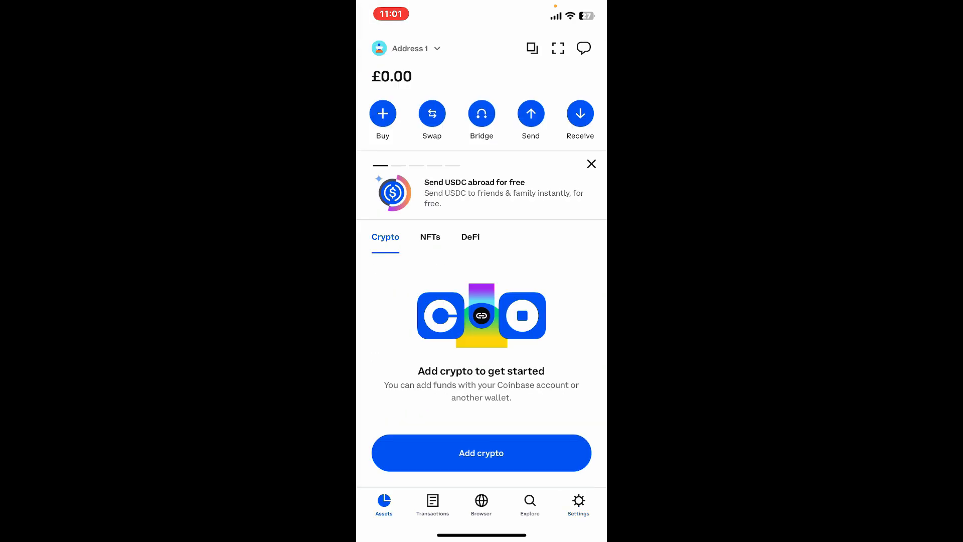
Step: Go to the Home Screen and choose Remove App on the Wallet icon
{"action": "key", "text": "home"}
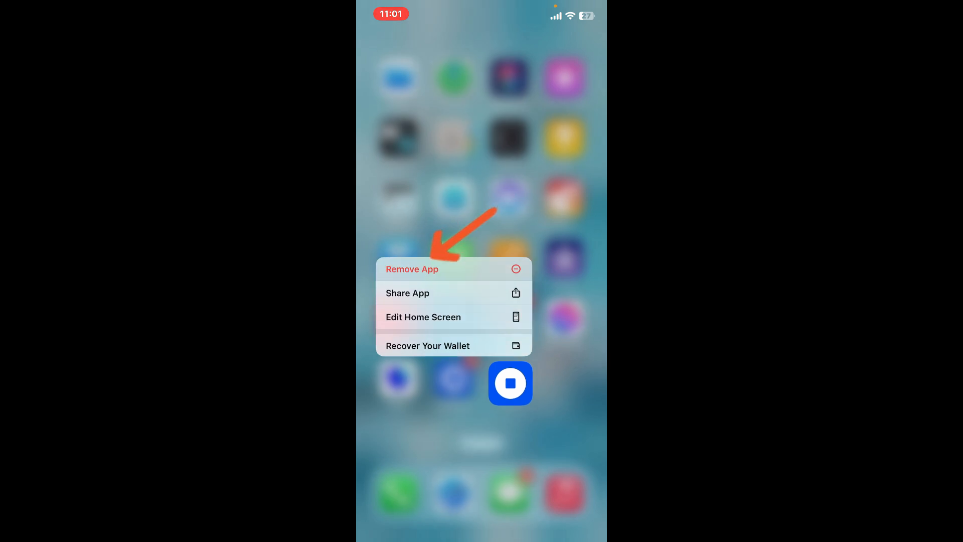
{"action": "left_click", "coordinate": [412, 268]}
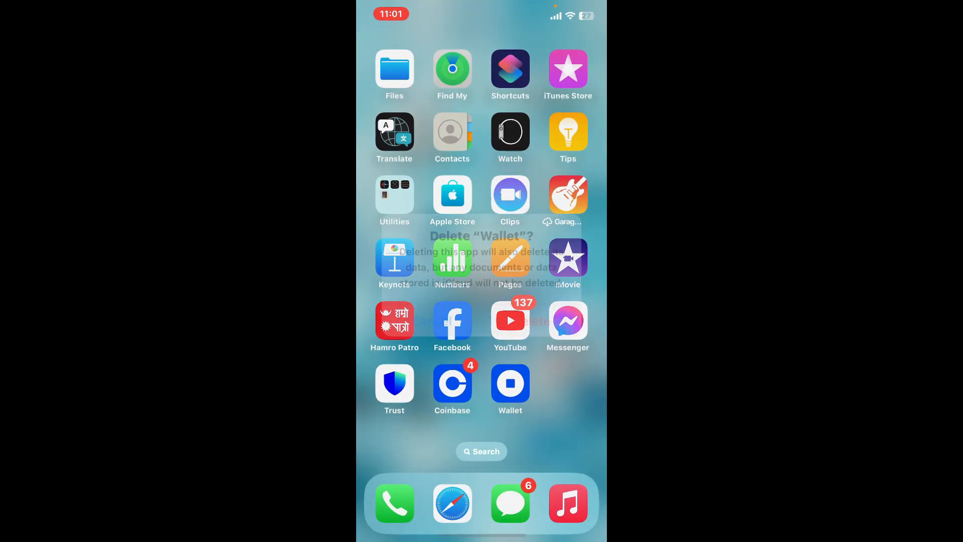